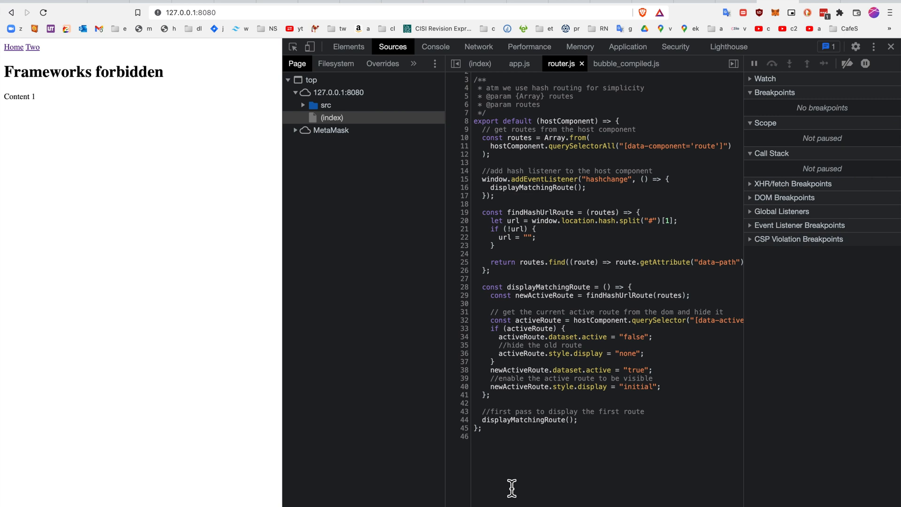
{"action": "mouse_move", "coordinate": [9, 69]}
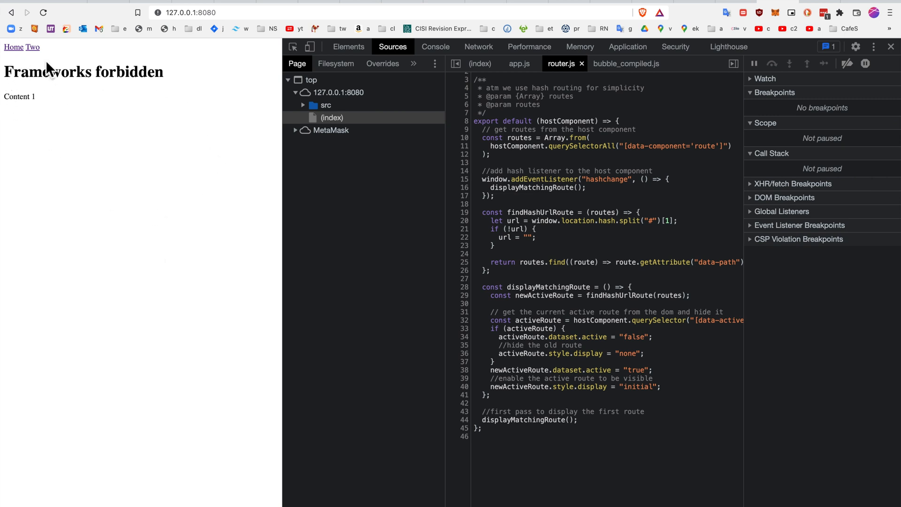
Follow the Two nav link to show Content 2, then Home to return to Content 1
{"action": "left_click", "coordinate": [32, 47]}
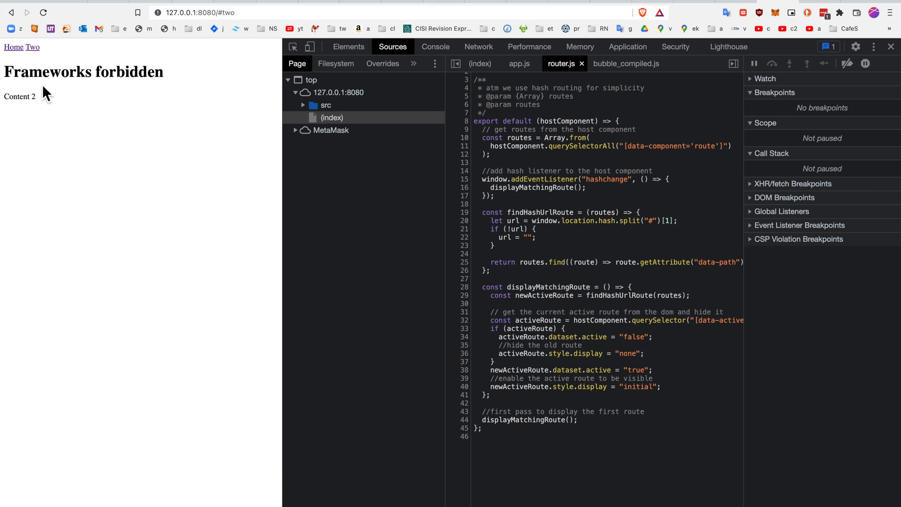
{"action": "left_click", "coordinate": [13, 47]}
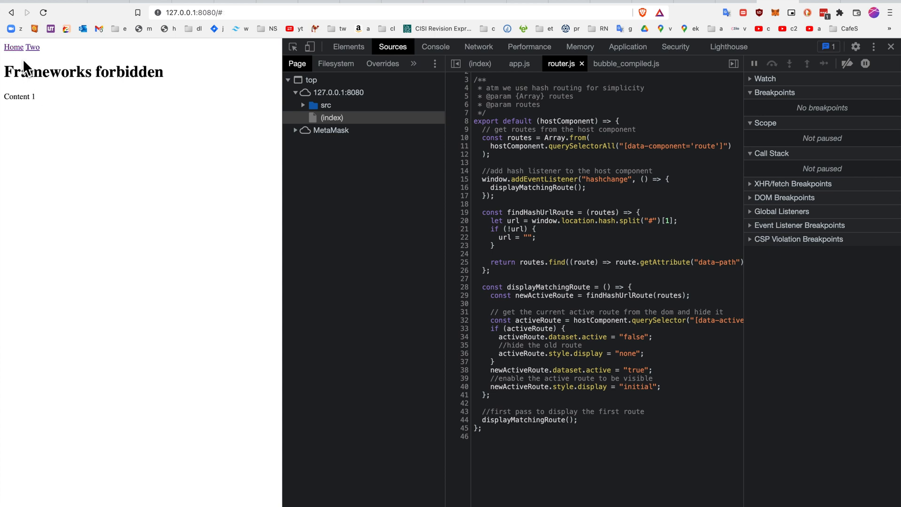
{"action": "mouse_move", "coordinate": [87, 142]}
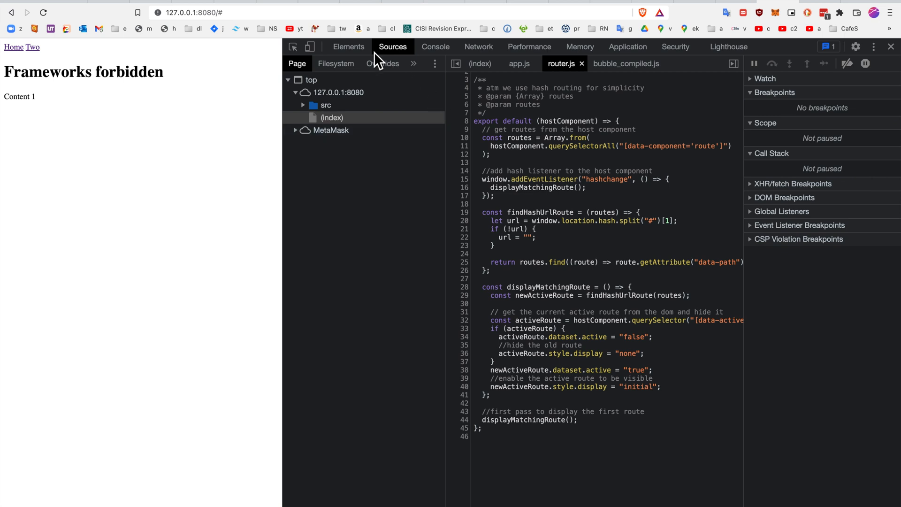
Reveal the router div's two route children in the Inspector with their display and data-active values
{"action": "left_click", "coordinate": [348, 47]}
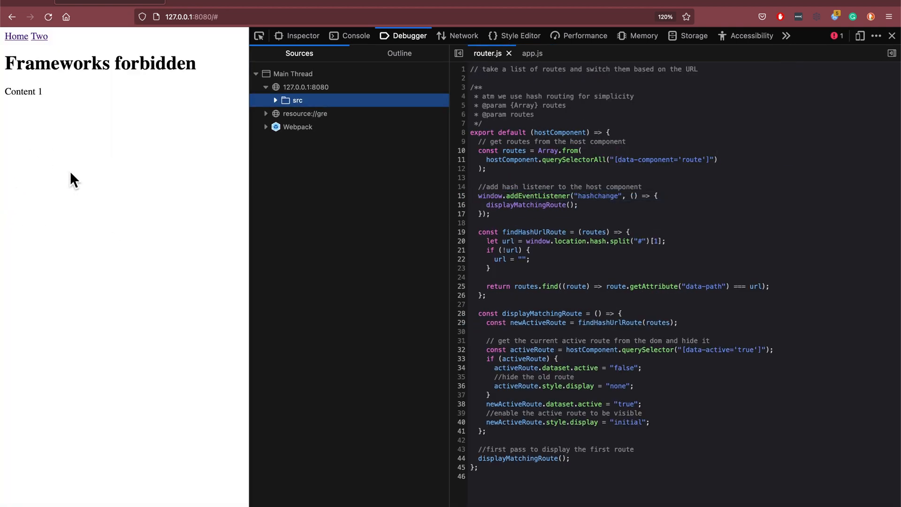
{"action": "left_click", "coordinate": [302, 36]}
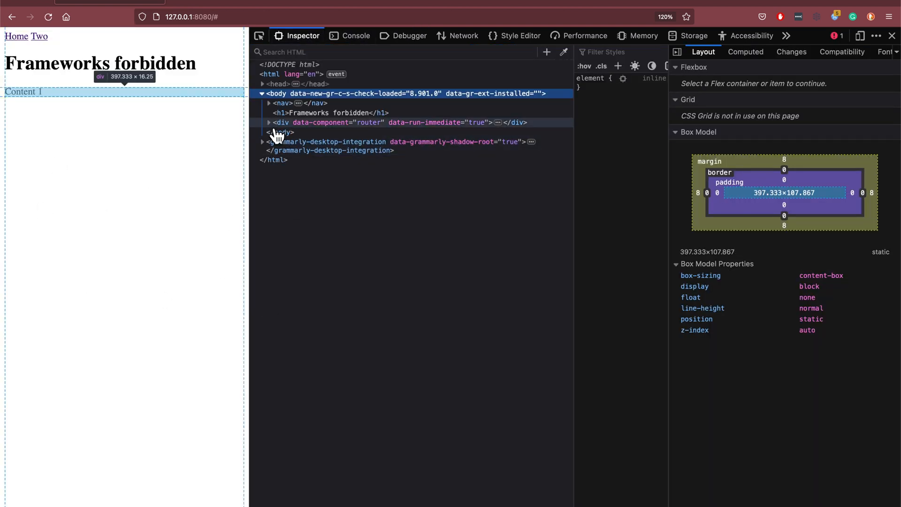
{"action": "left_click", "coordinate": [269, 122]}
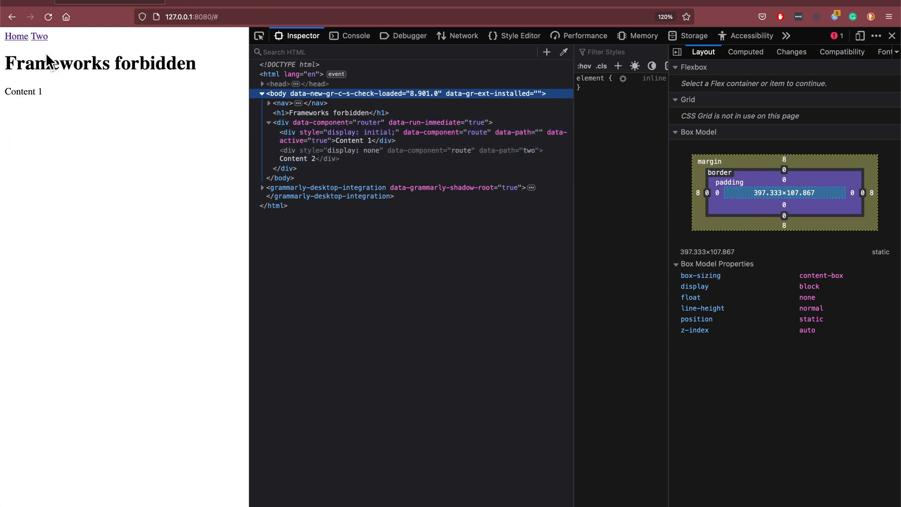
{"action": "left_click", "coordinate": [41, 37]}
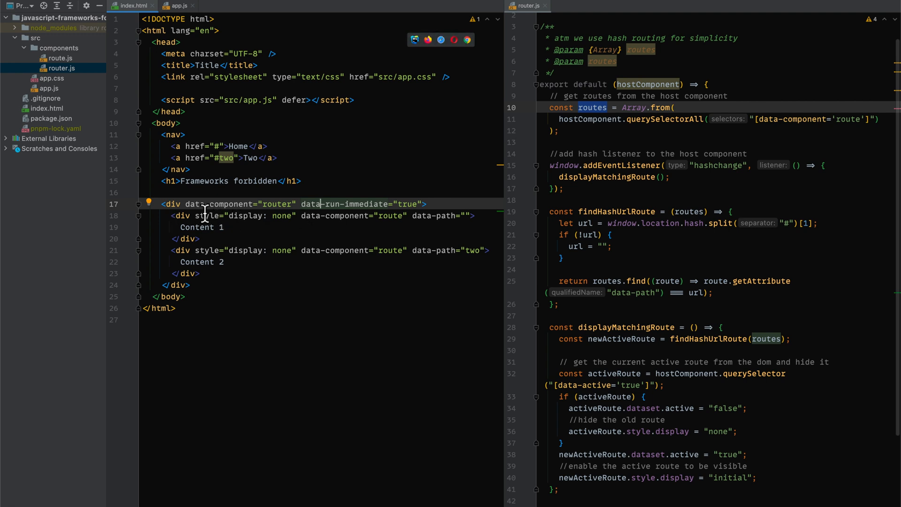
{"action": "mouse_move", "coordinate": [284, 181]}
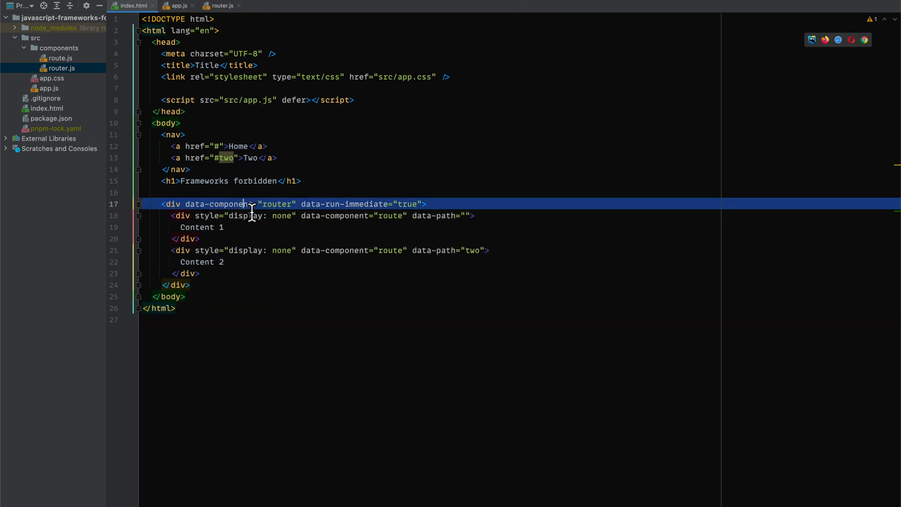
View the app.js component loader, then router.js down to displayMatchingRoute and the activeRoute usage
{"action": "left_click", "coordinate": [175, 4]}
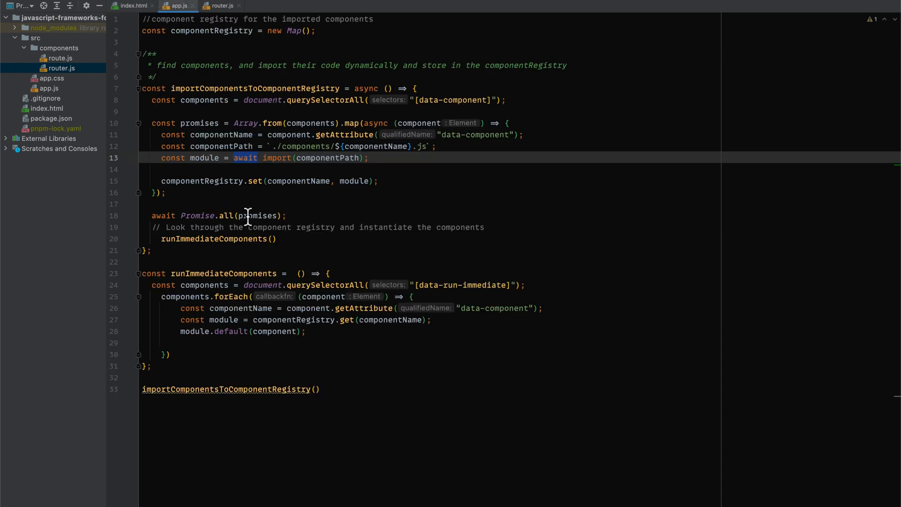
{"action": "mouse_move", "coordinate": [75, 90]}
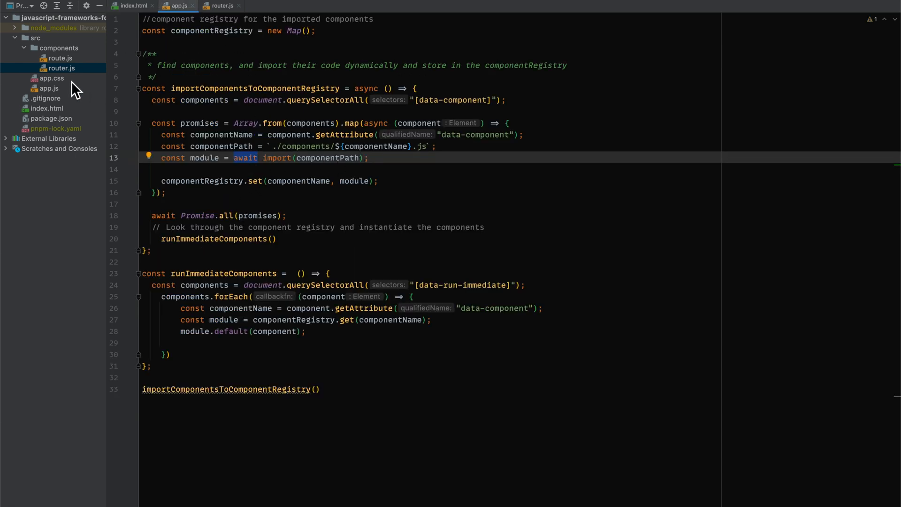
{"action": "left_click", "coordinate": [226, 5]}
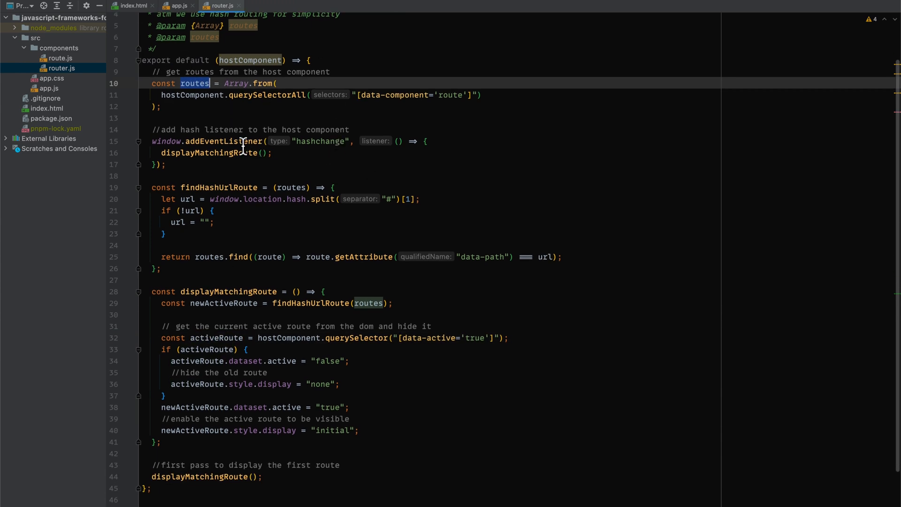
{"action": "scroll", "scroll_direction": "down", "scroll_amount": 3}
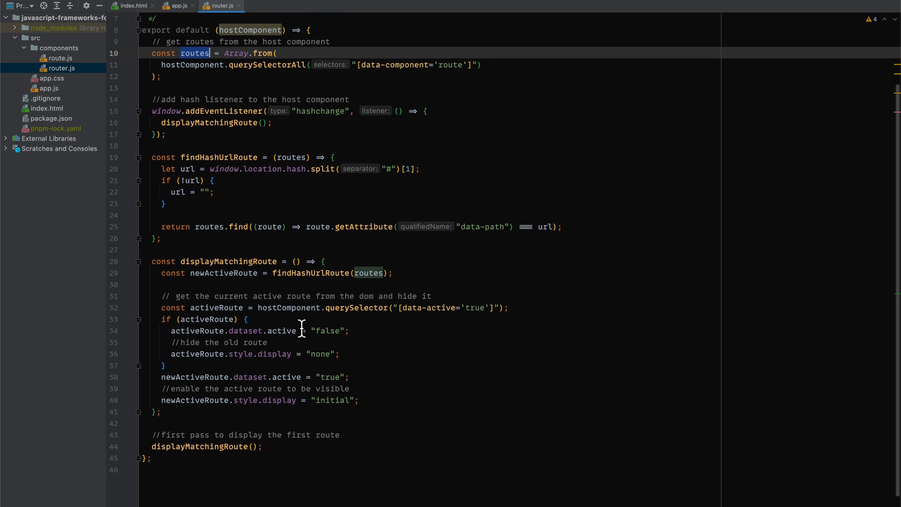
{"action": "mouse_move", "coordinate": [229, 169]}
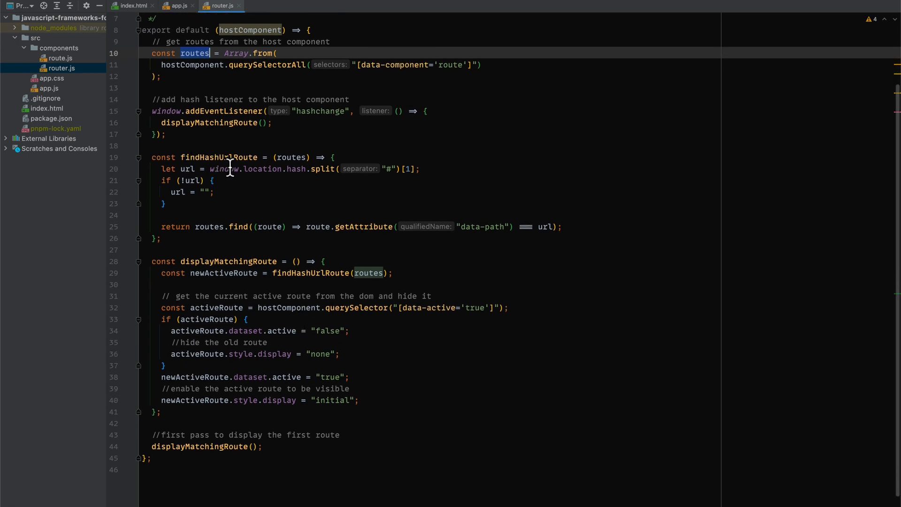
{"action": "mouse_move", "coordinate": [250, 220]}
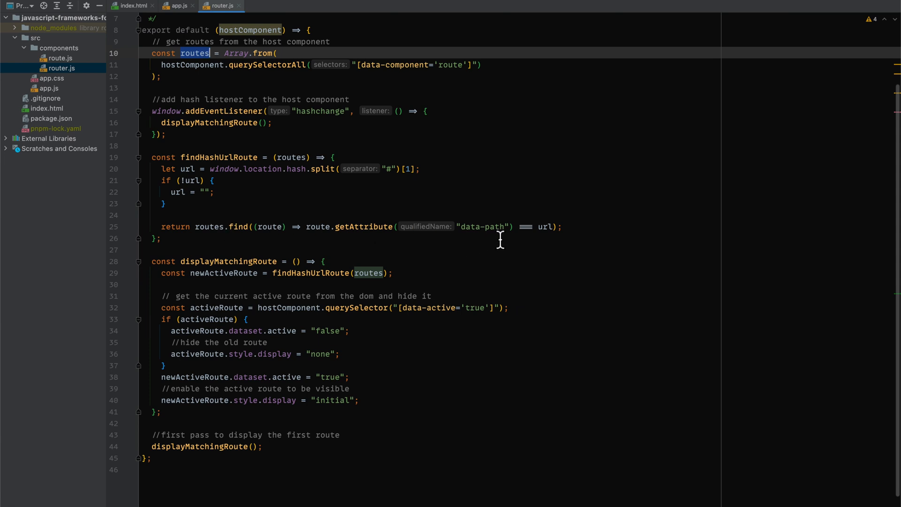
{"action": "scroll", "scroll_direction": "down", "scroll_amount": 3}
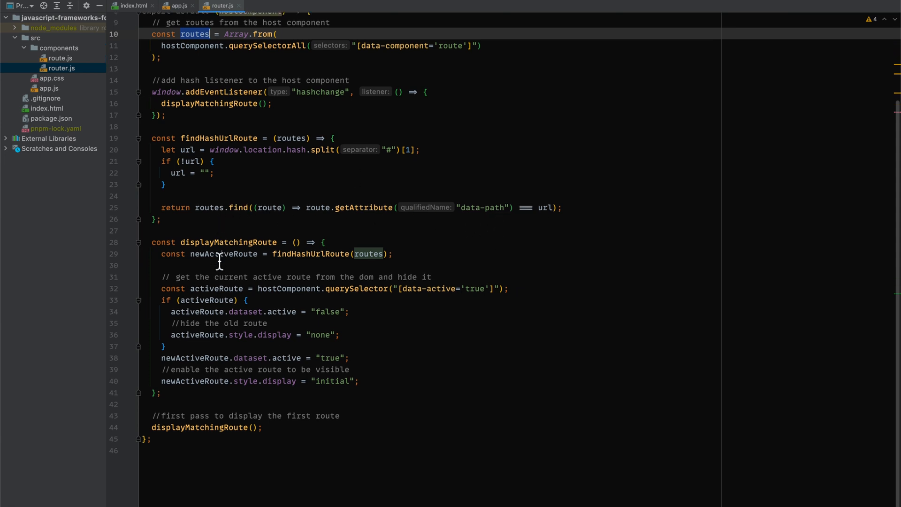
{"action": "left_click", "coordinate": [204, 242]}
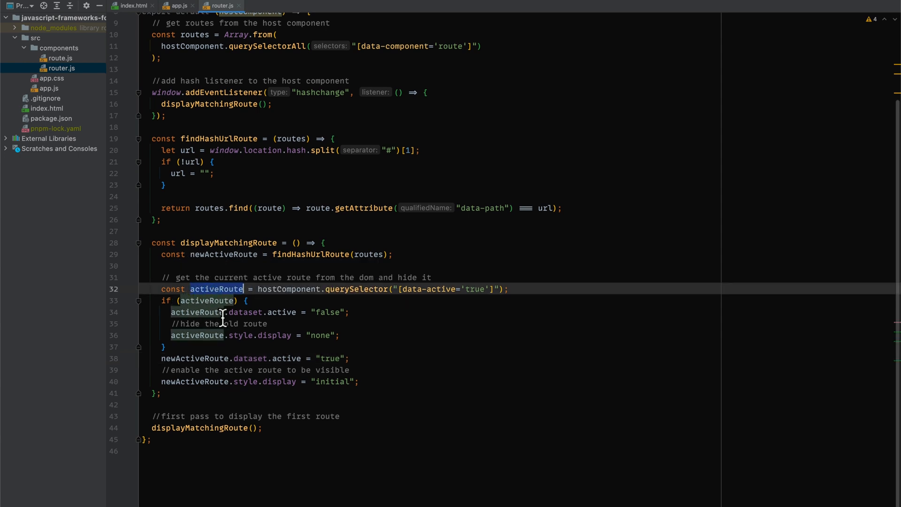
{"action": "mouse_move", "coordinate": [315, 312]}
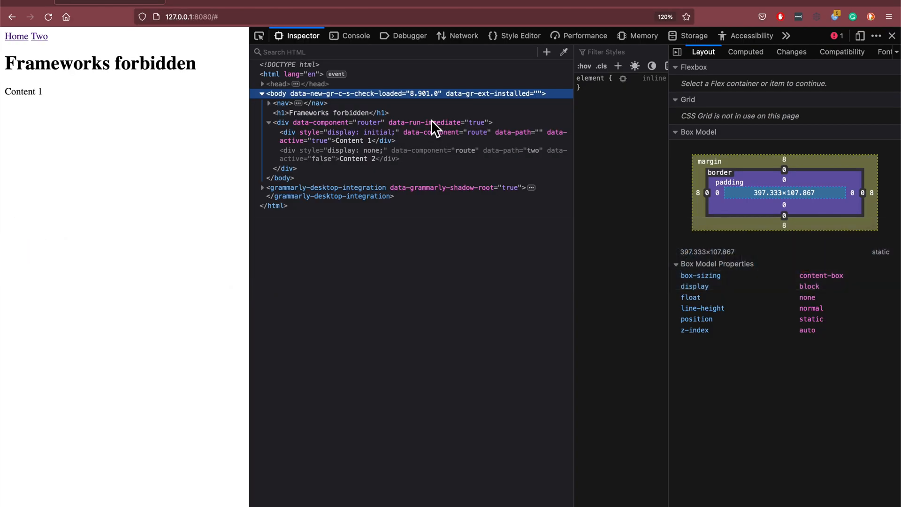
Reload the page to pause at the router breakpoint and check both route divs are still hidden
{"action": "left_click", "coordinate": [409, 36]}
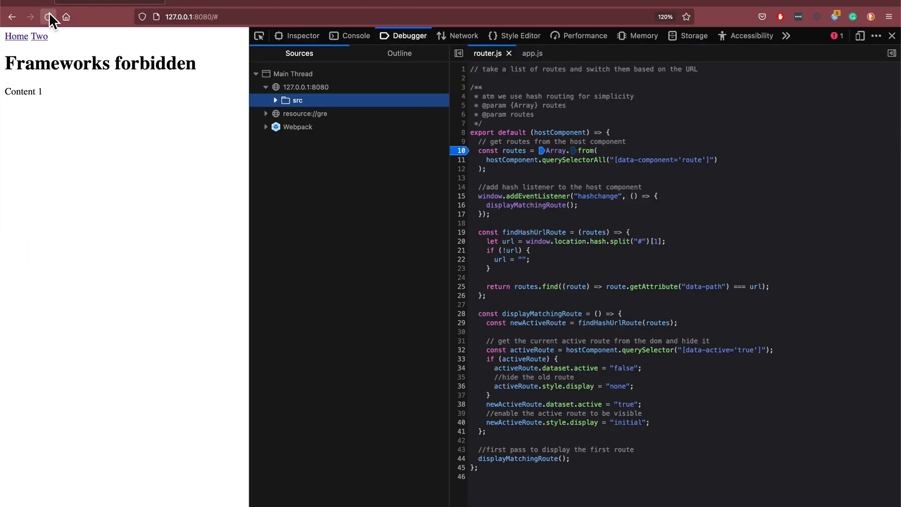
{"action": "left_click", "coordinate": [47, 16]}
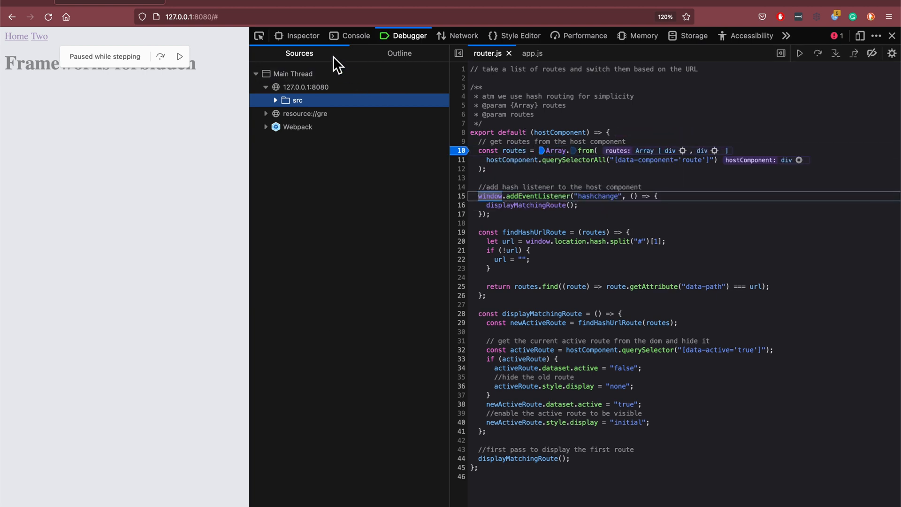
{"action": "left_click", "coordinate": [302, 36]}
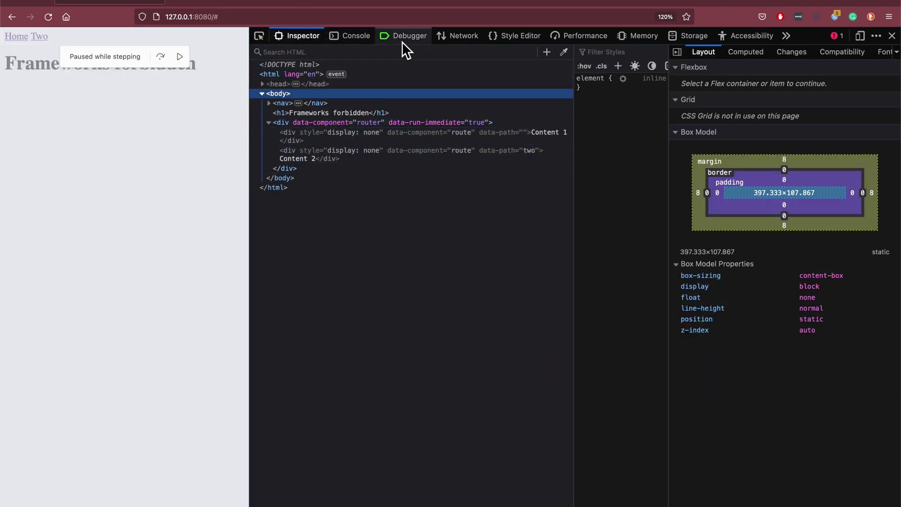
{"action": "left_click", "coordinate": [410, 36]}
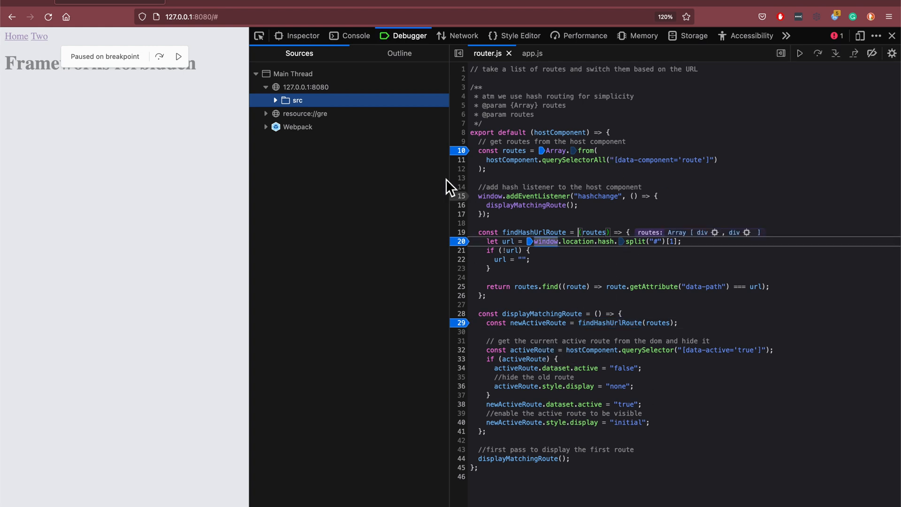
{"action": "mouse_move", "coordinate": [635, 248]}
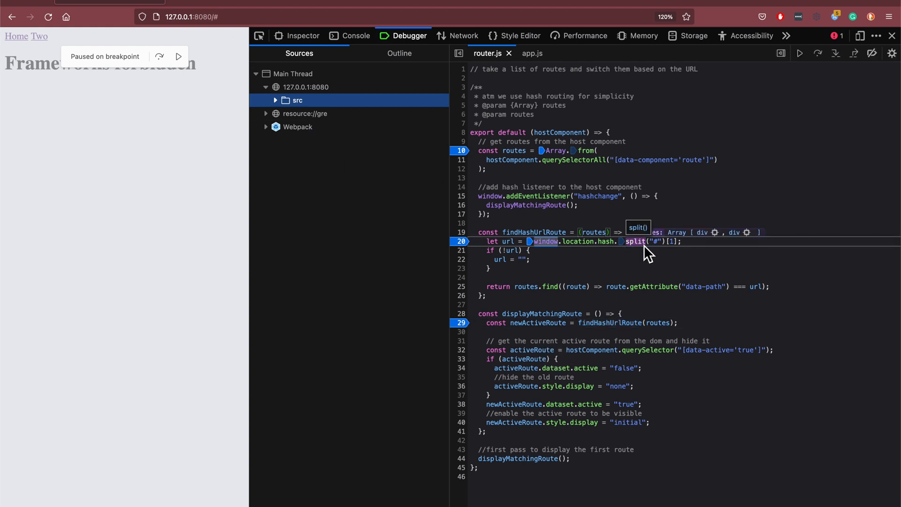
Step over to displayMatchingRoute, peek at the element tree, and return to the paused router.js
{"action": "left_click", "coordinate": [817, 53]}
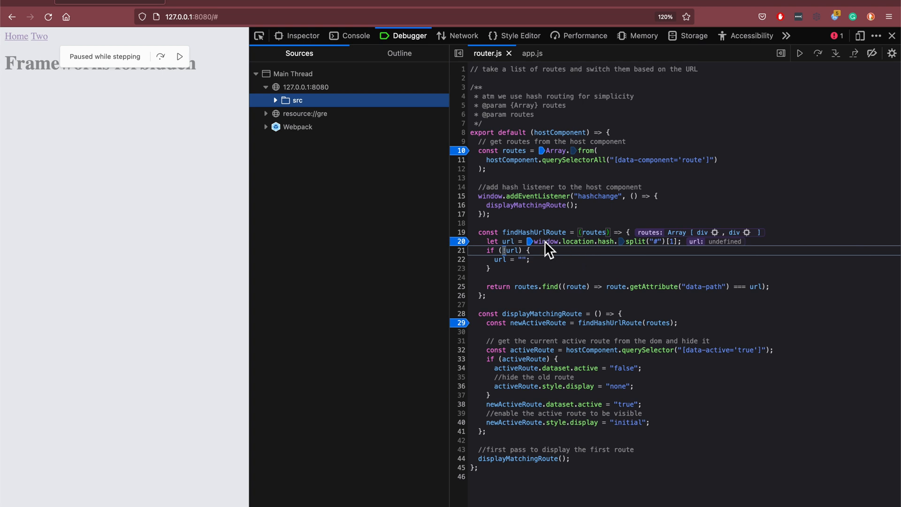
{"action": "left_click", "coordinate": [303, 35]}
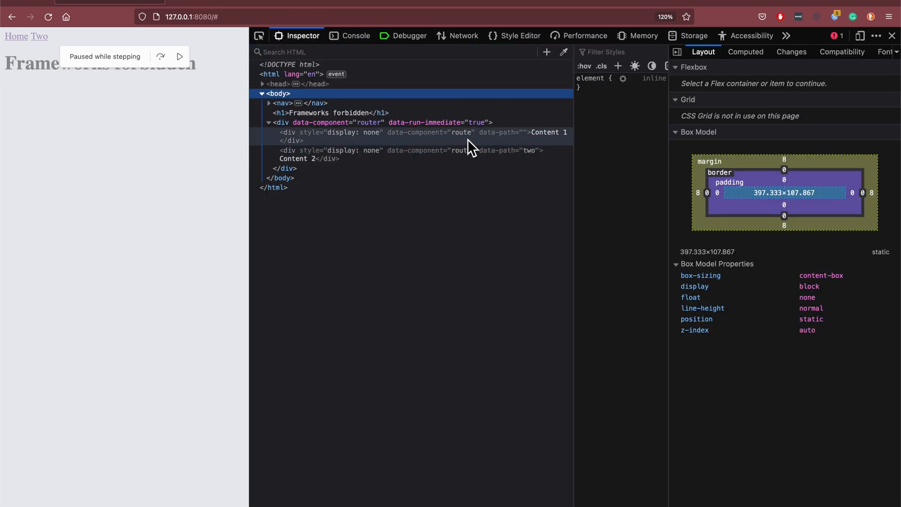
{"action": "mouse_move", "coordinate": [441, 155]}
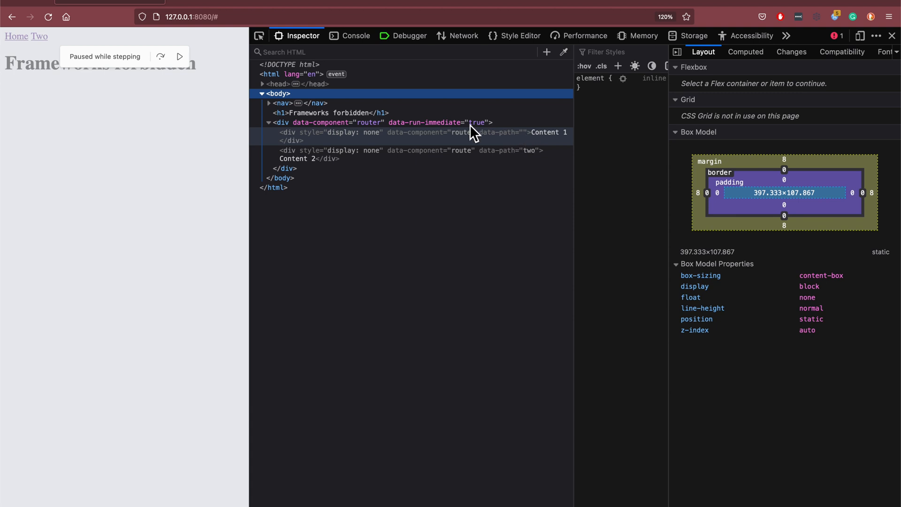
{"action": "left_click", "coordinate": [409, 35]}
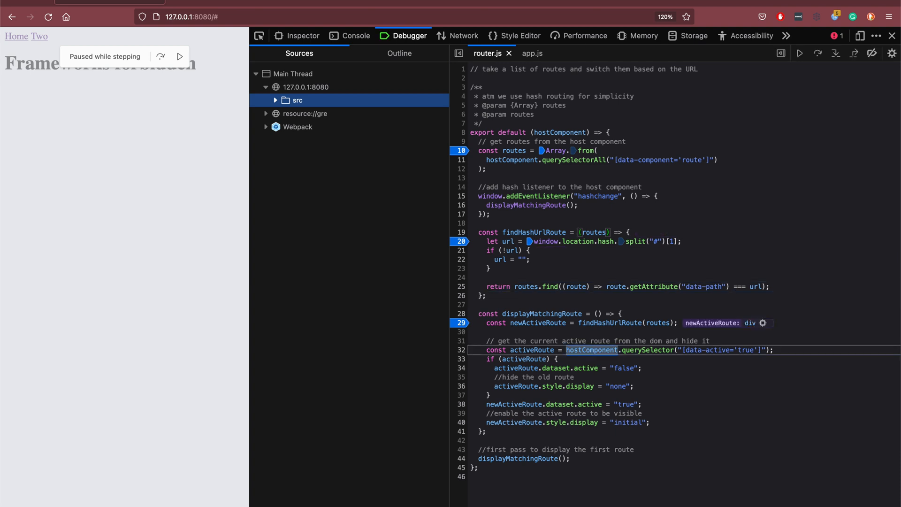
{"action": "mouse_move", "coordinate": [540, 335]}
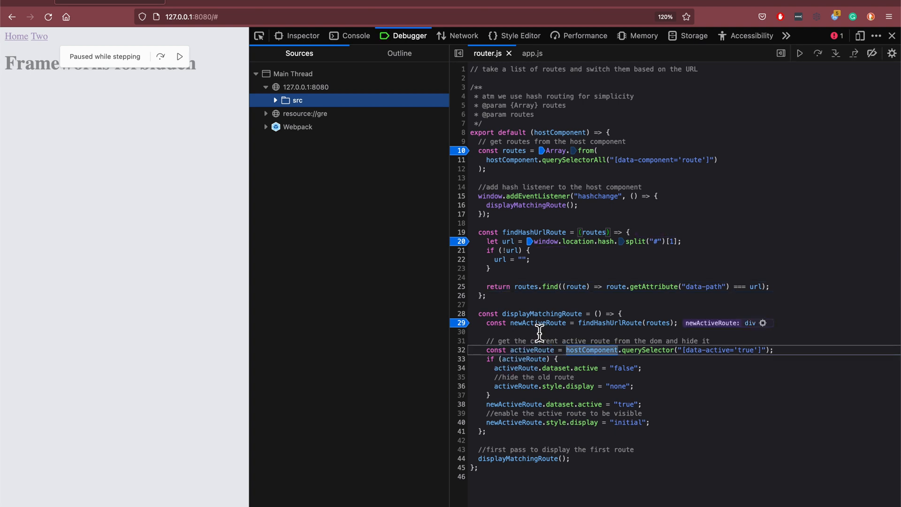
{"action": "mouse_move", "coordinate": [510, 277]}
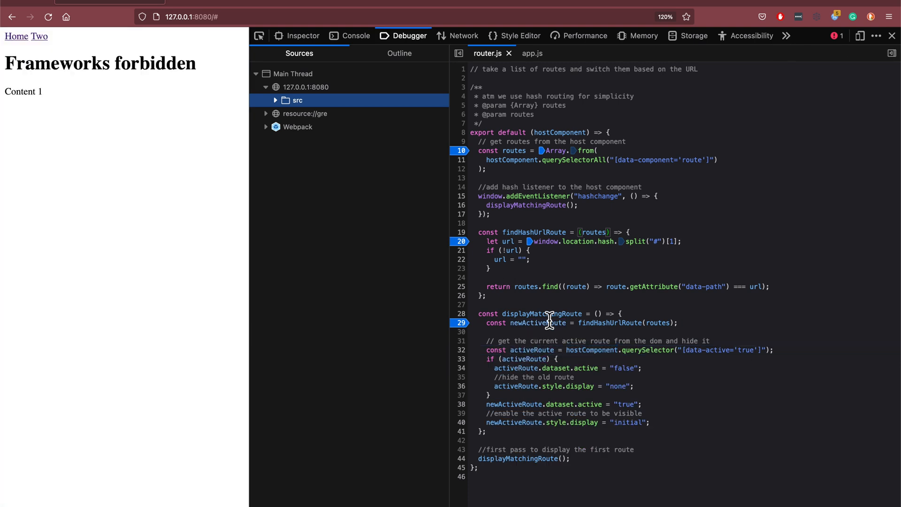
{"action": "mouse_move", "coordinate": [38, 36]}
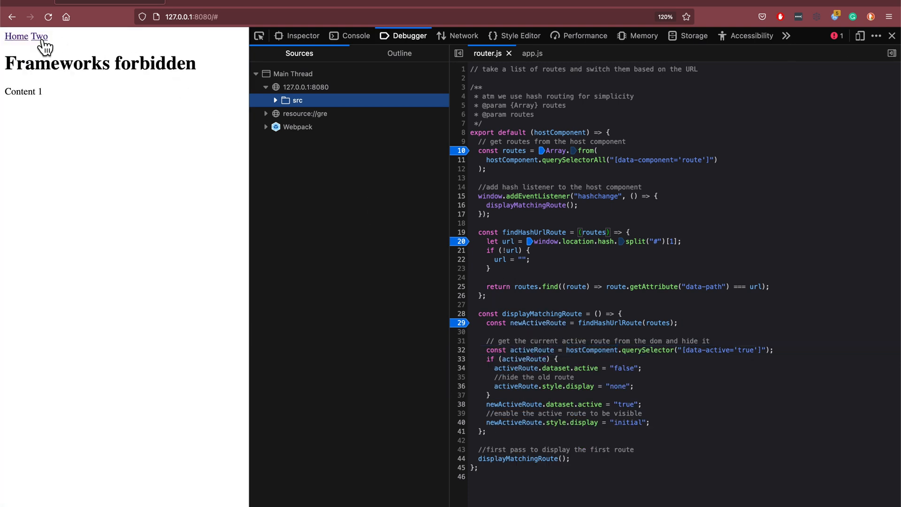
Follow the Two link and inspect the route divs while paused at hiding the old active route
{"action": "left_click", "coordinate": [40, 36]}
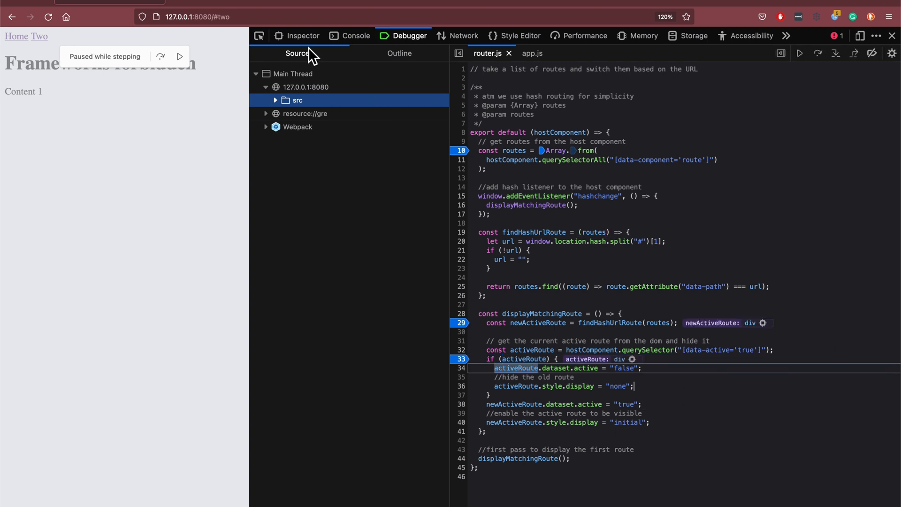
{"action": "left_click", "coordinate": [302, 36]}
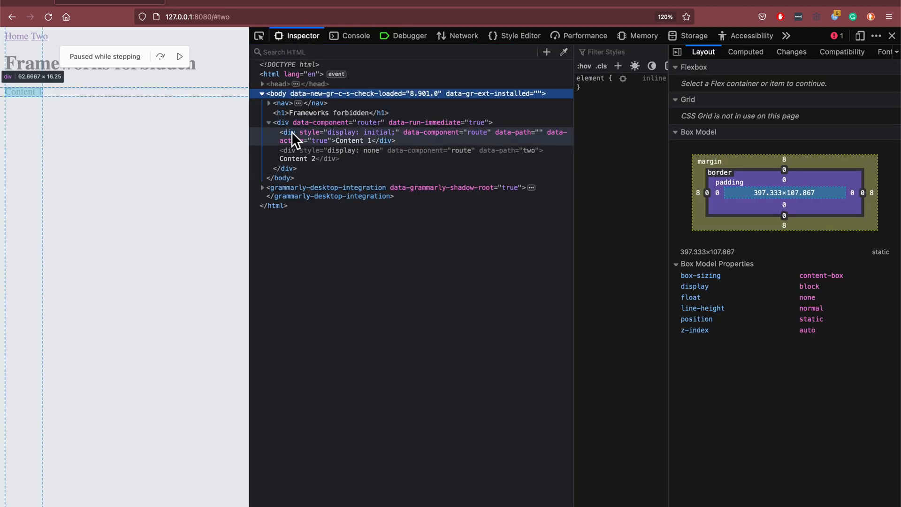
{"action": "mouse_move", "coordinate": [325, 139]}
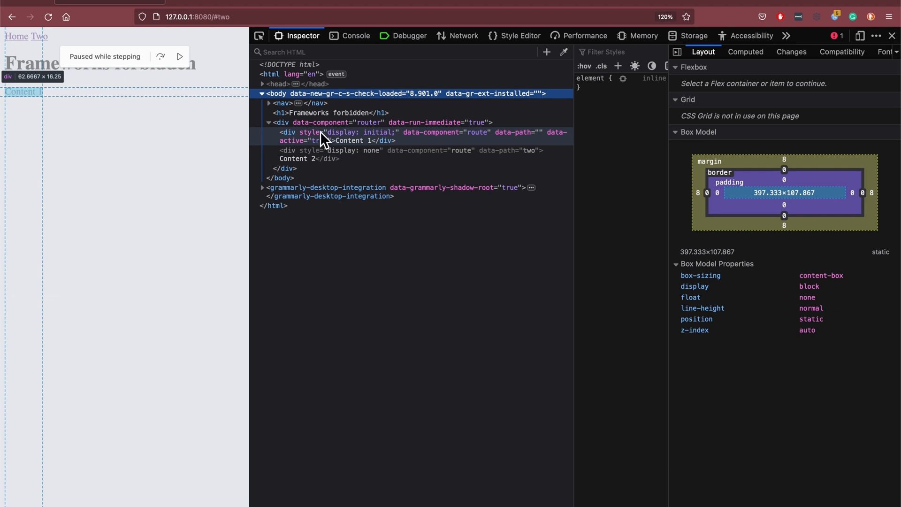
{"action": "left_click", "coordinate": [409, 36]}
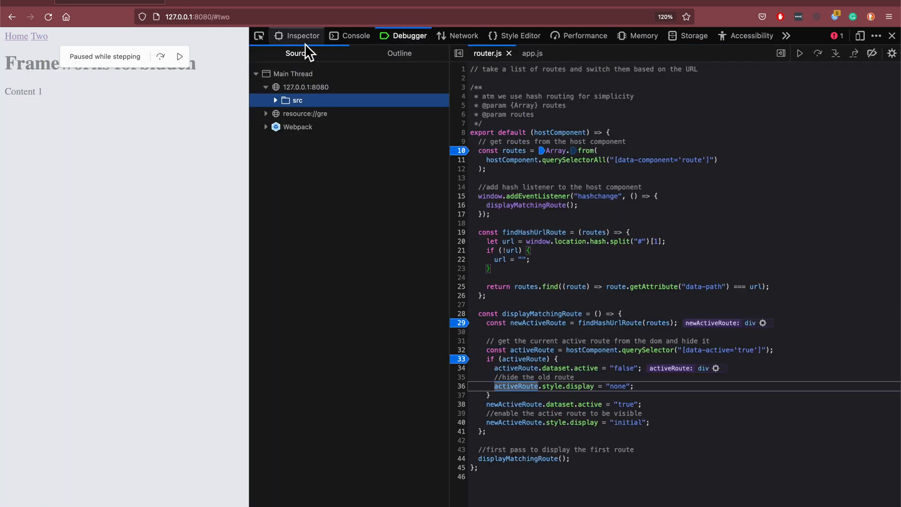
{"action": "left_click", "coordinate": [301, 36]}
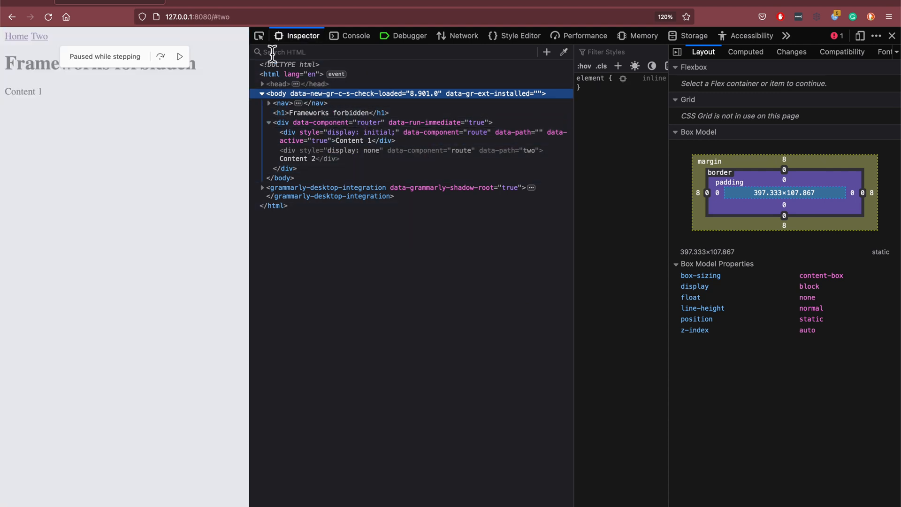
{"action": "left_click", "coordinate": [409, 36]}
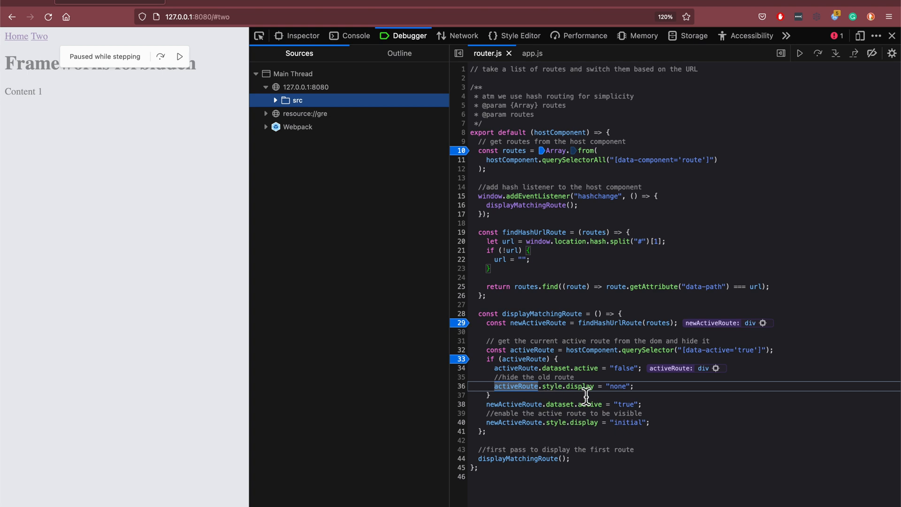
{"action": "mouse_move", "coordinate": [524, 359]}
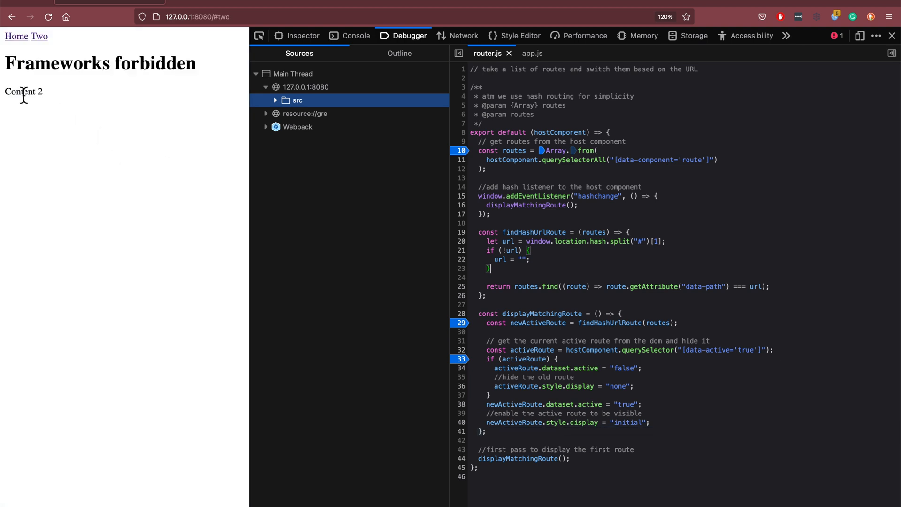
Confirm in the element tree that route one is hidden with data-active false and route two is active
{"action": "left_click", "coordinate": [302, 36]}
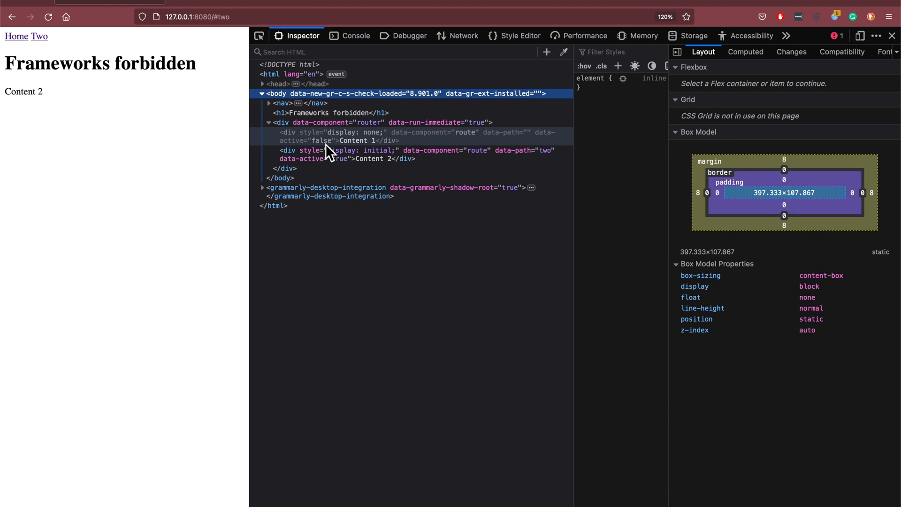
{"action": "mouse_move", "coordinate": [321, 152]}
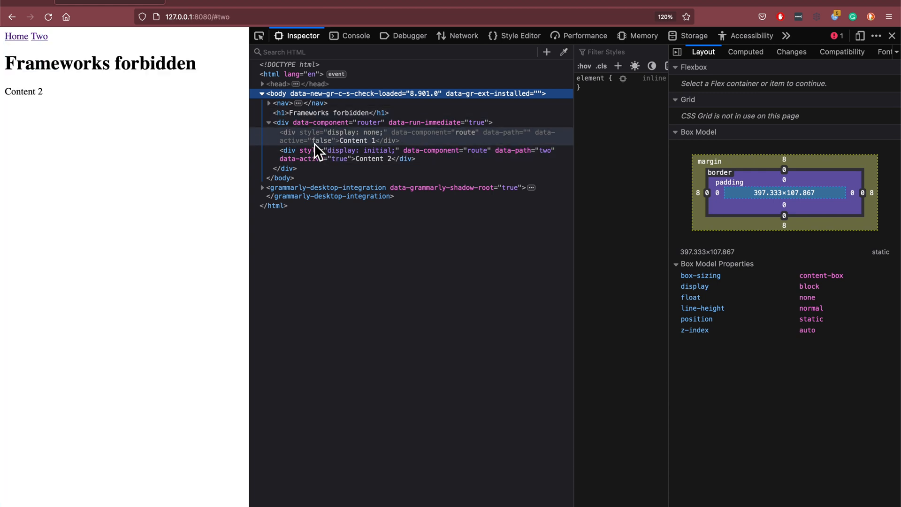
{"action": "mouse_move", "coordinate": [329, 149]}
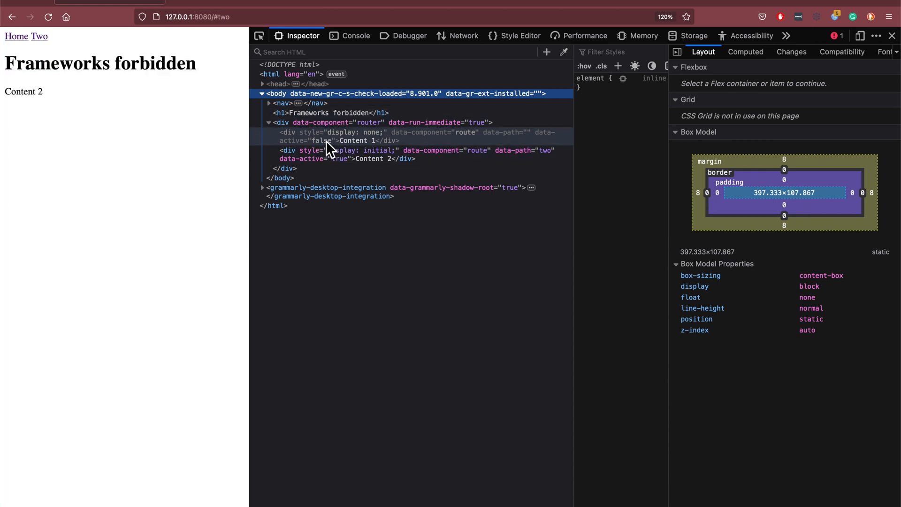
{"action": "mouse_move", "coordinate": [315, 160]}
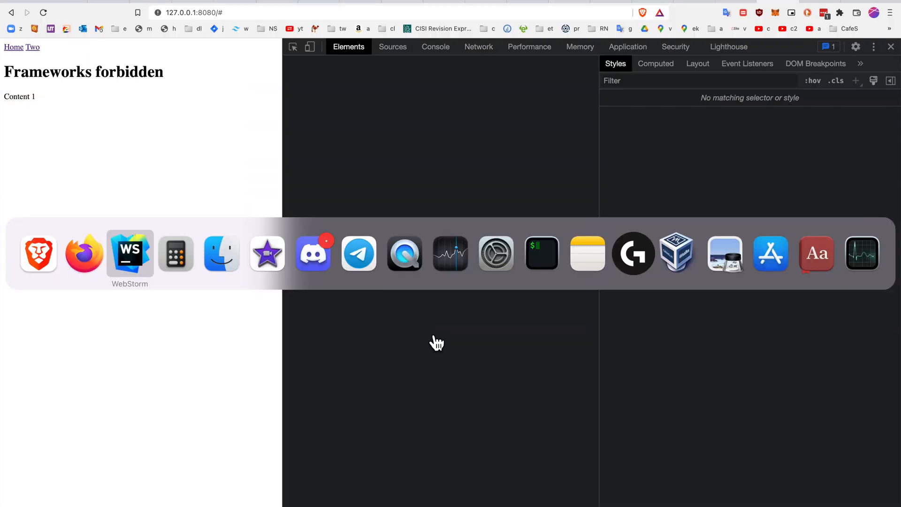
Return to WebStorm and land on index.html's nav links and two route divs after glancing at app.js
{"action": "left_click", "coordinate": [130, 253]}
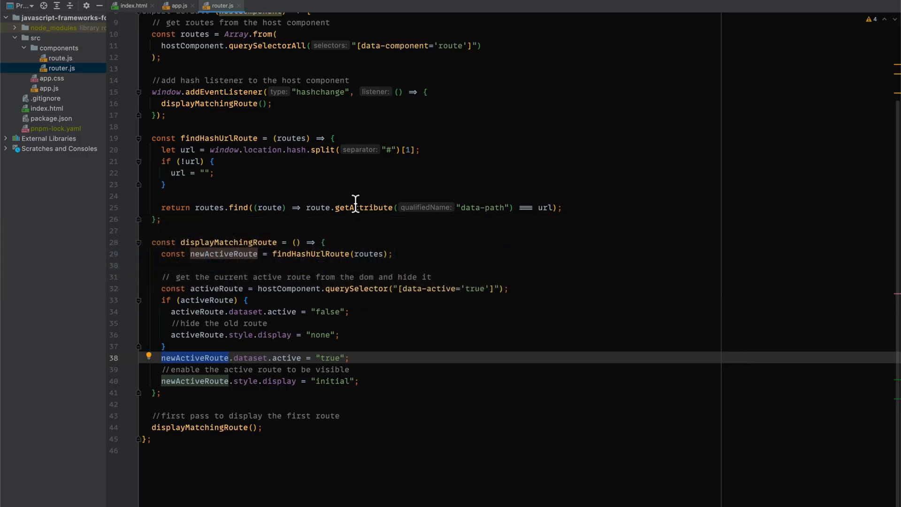
{"action": "left_click", "coordinate": [133, 5]}
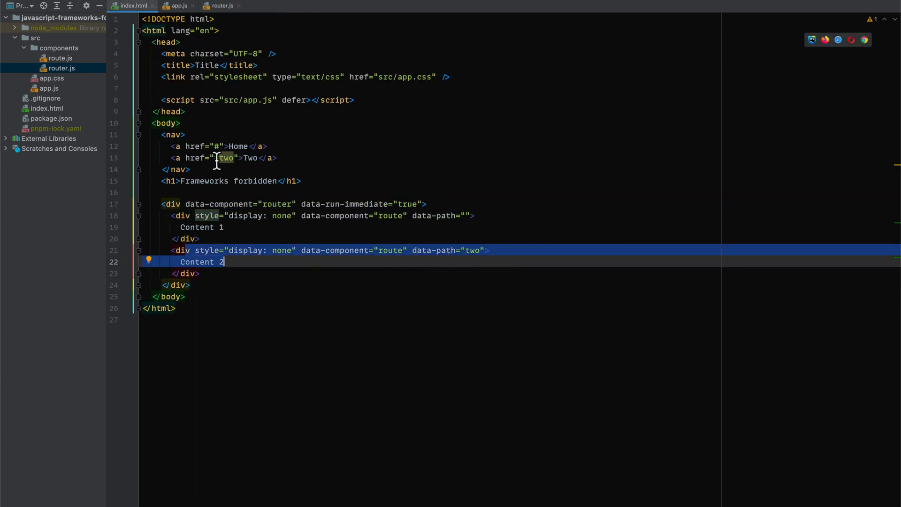
{"action": "left_click", "coordinate": [176, 5]}
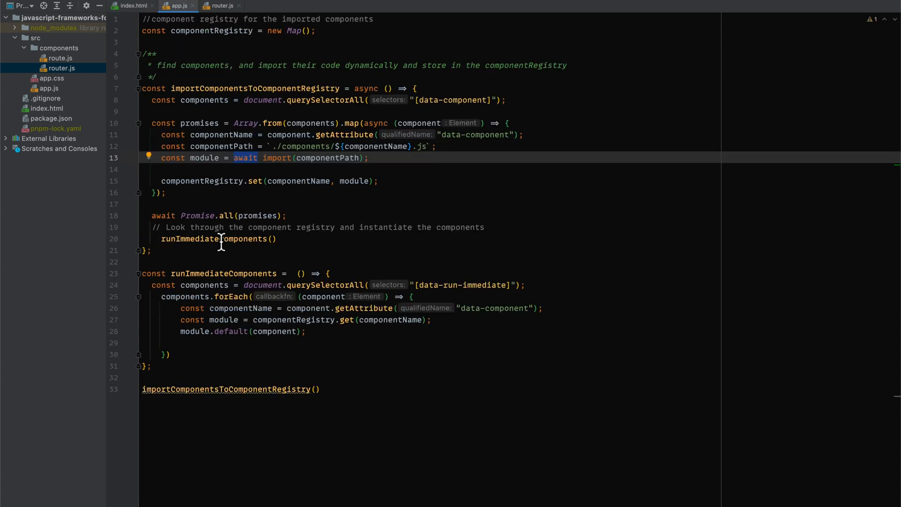
{"action": "left_click", "coordinate": [132, 6]}
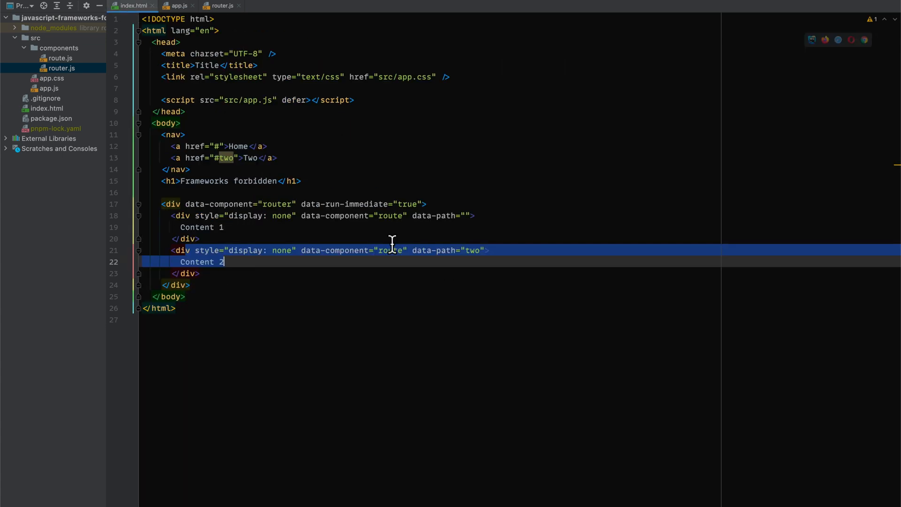